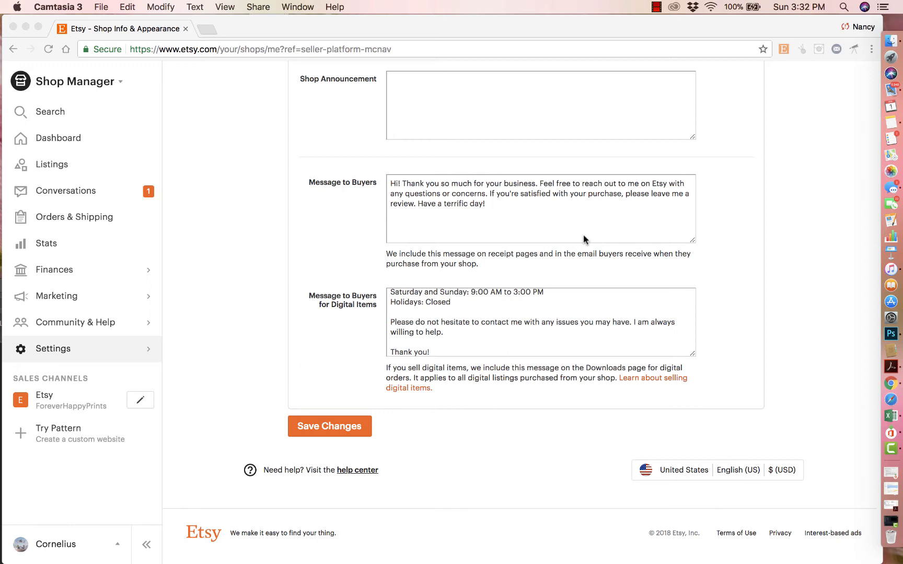
pyautogui.moveTo(54, 343)
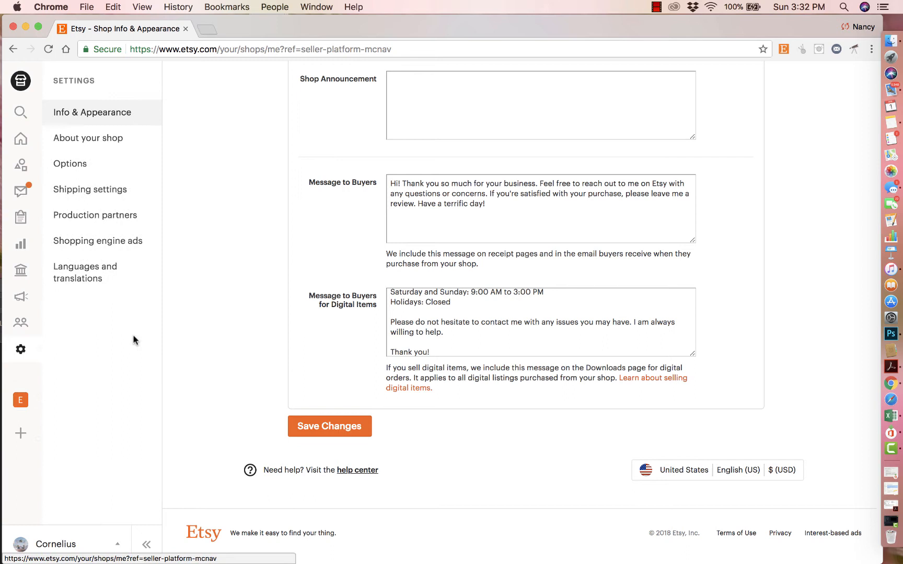
pyautogui.moveTo(107, 117)
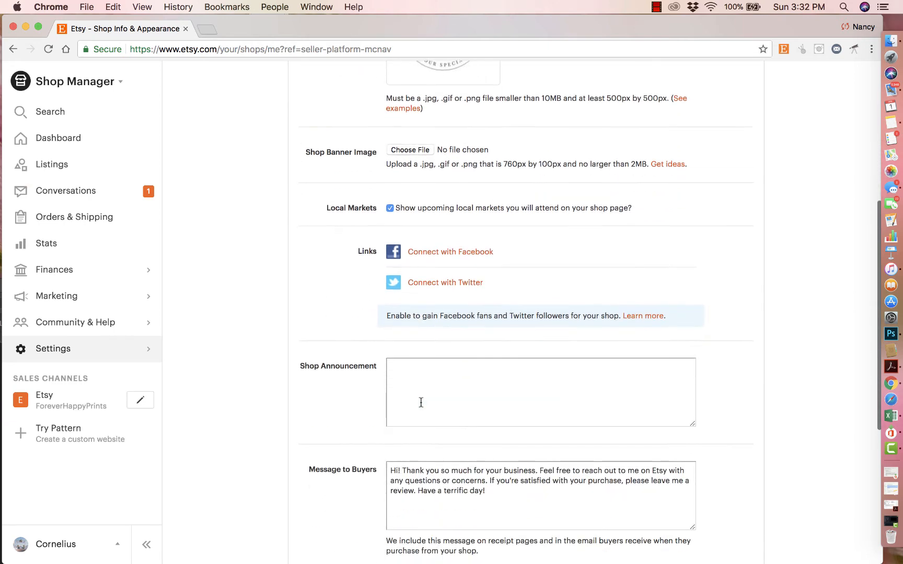
pyautogui.scroll(-3)
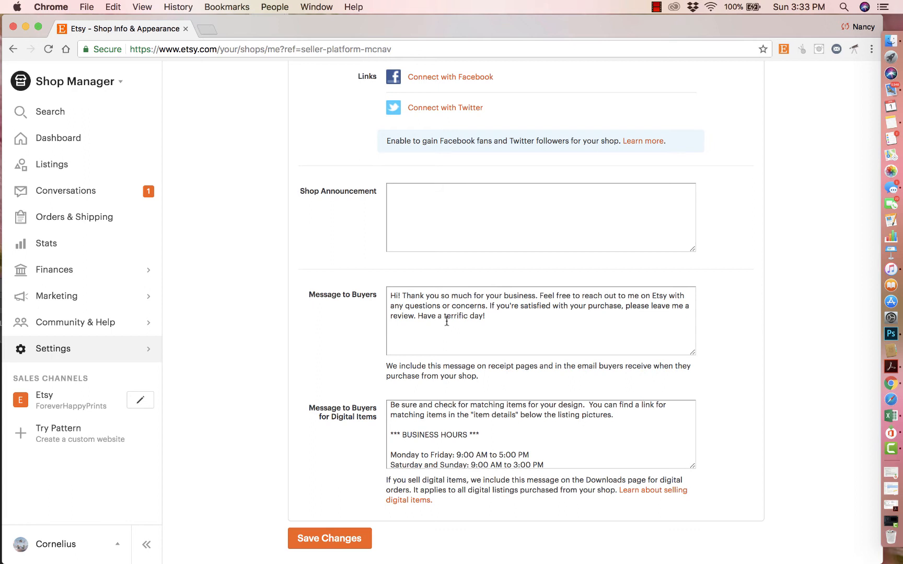
pyautogui.moveTo(581, 298)
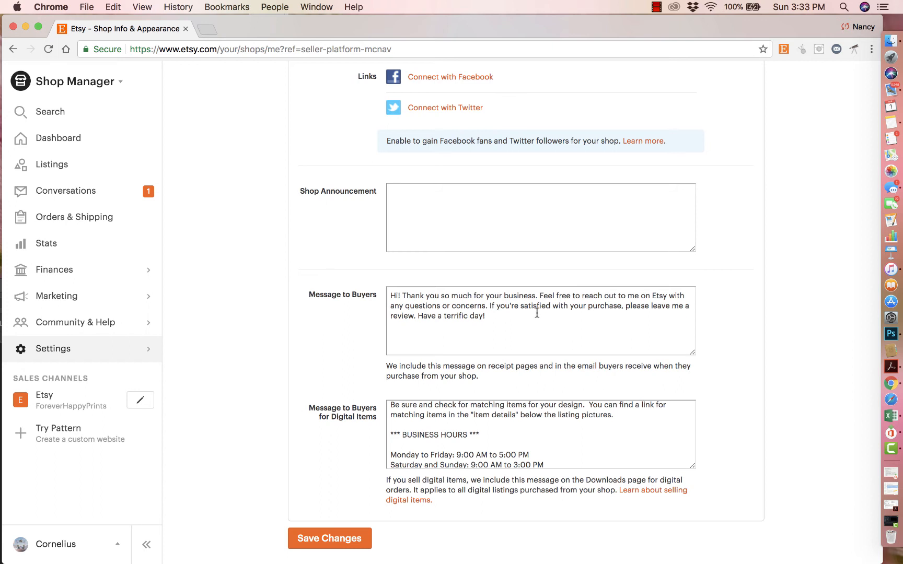
pyautogui.moveTo(421, 345)
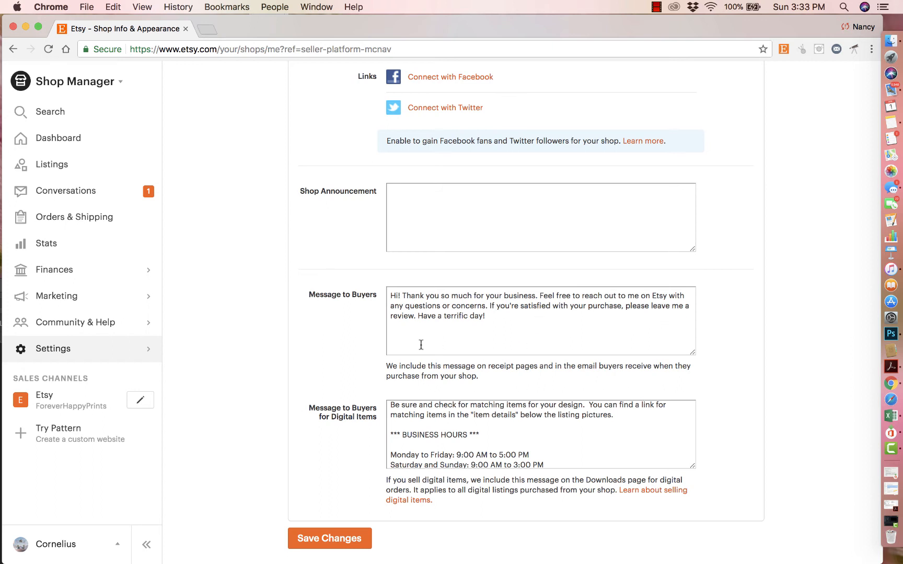
pyautogui.moveTo(518, 324)
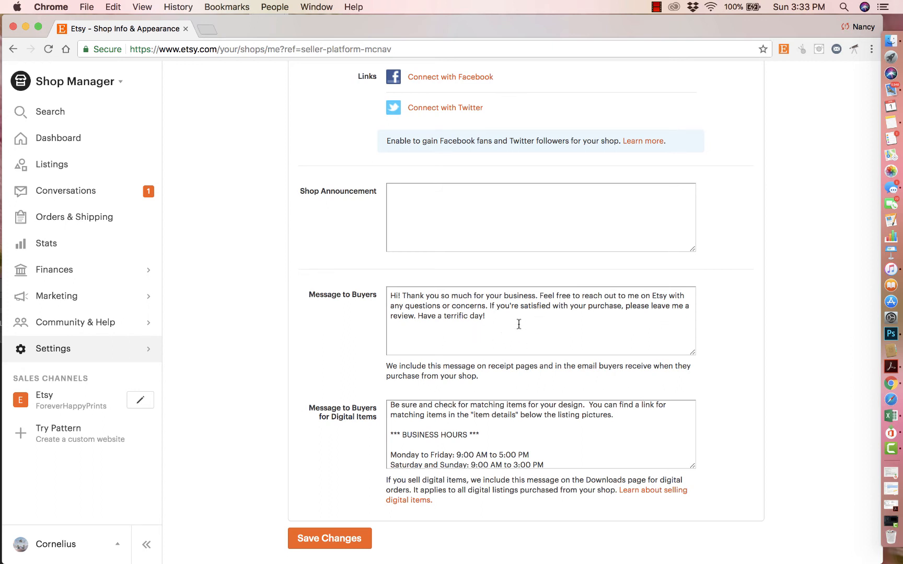
pyautogui.click(518, 324)
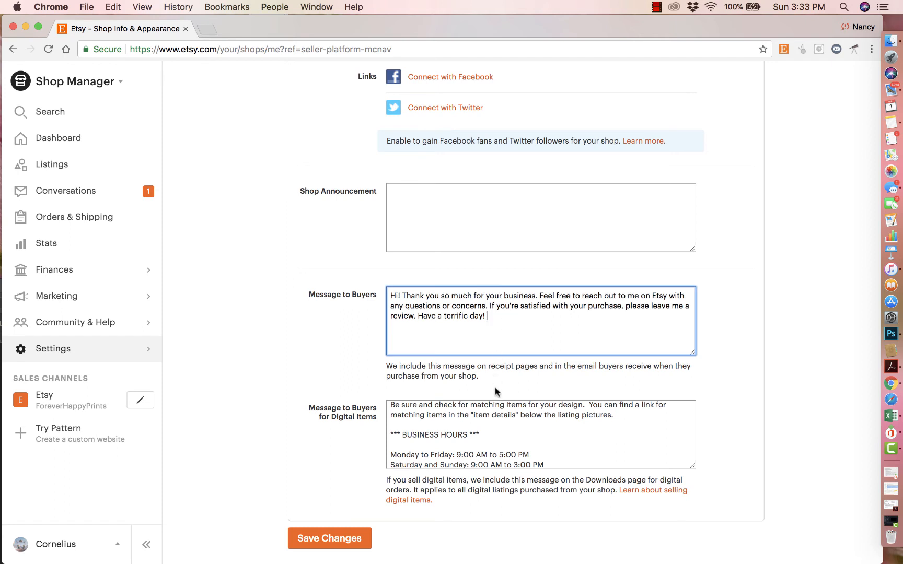
pyautogui.moveTo(547, 328)
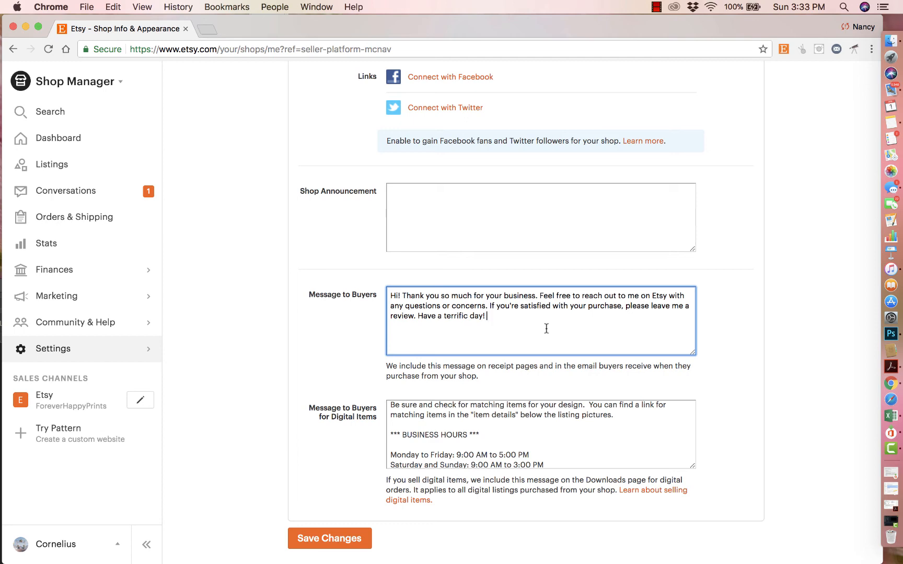
pyautogui.scroll(-3)
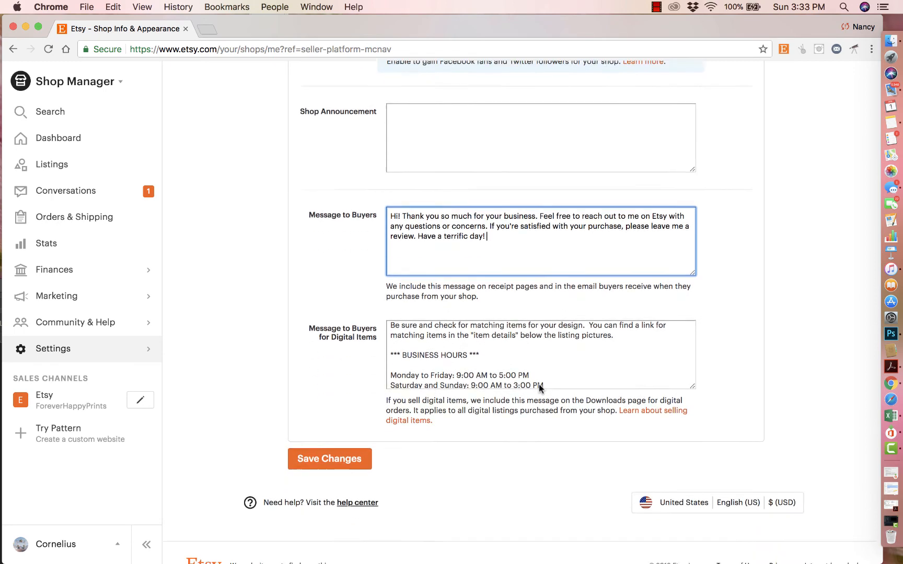
pyautogui.scroll(-3)
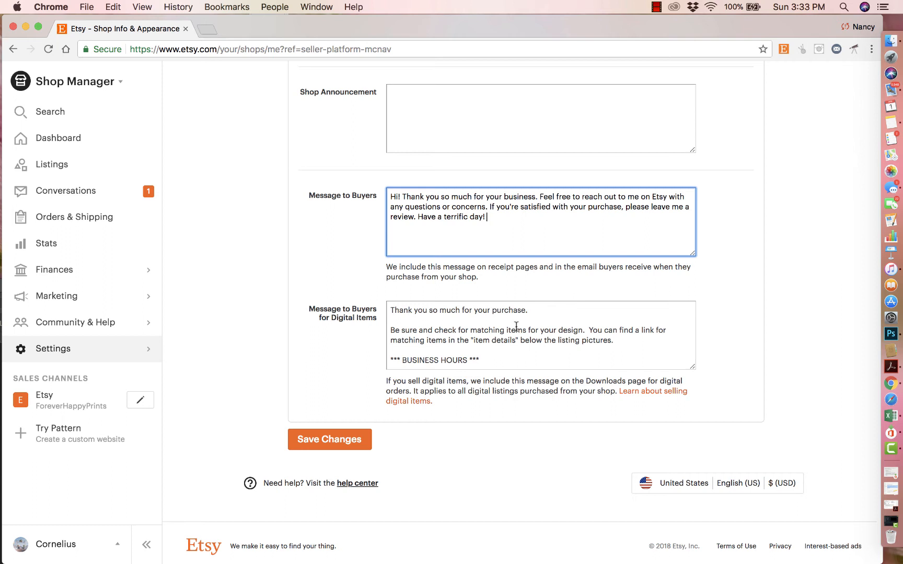
pyautogui.moveTo(421, 341)
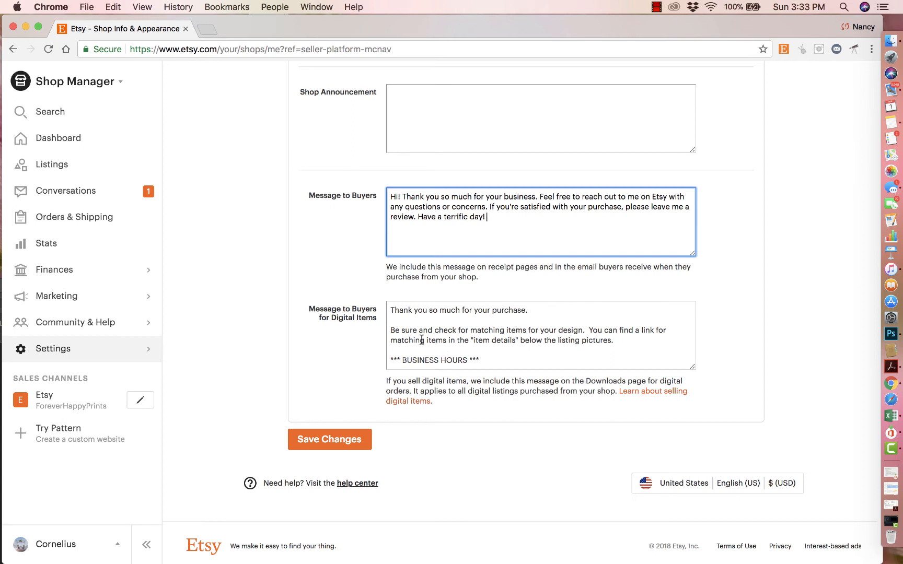
pyautogui.moveTo(583, 330)
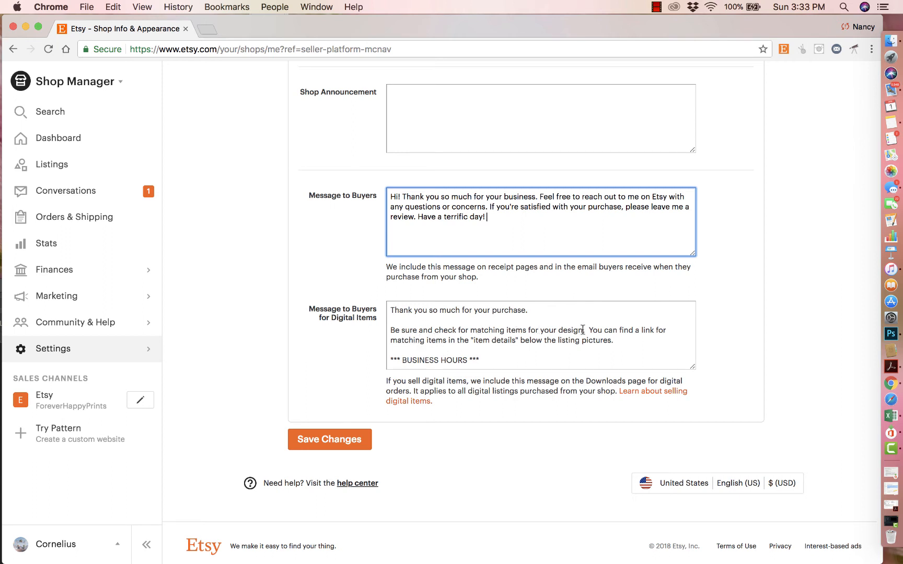
pyautogui.moveTo(663, 332)
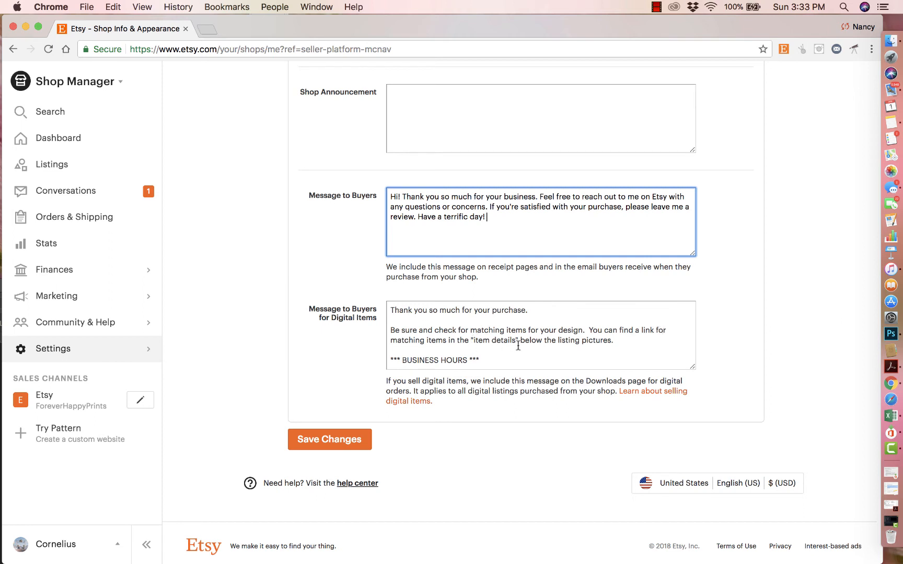
pyautogui.moveTo(603, 350)
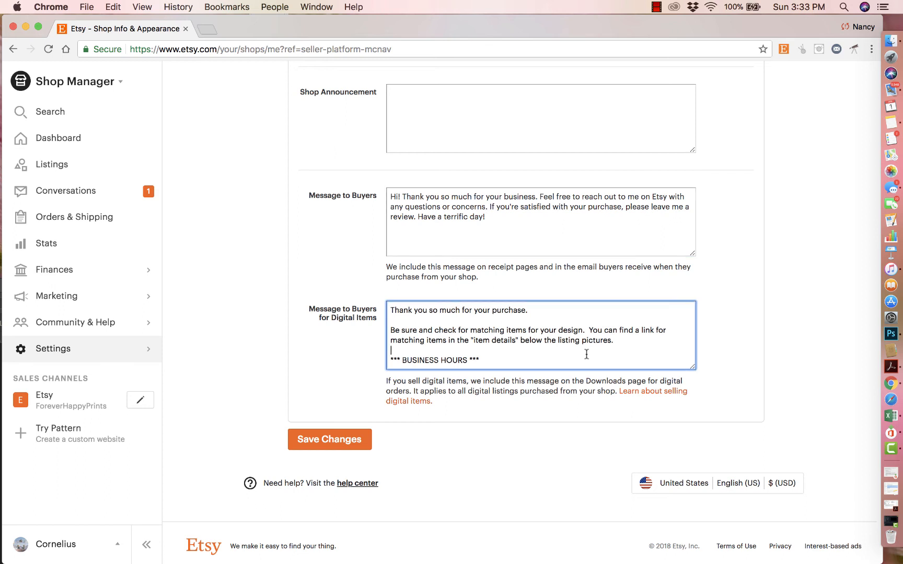
pyautogui.scroll(-3)
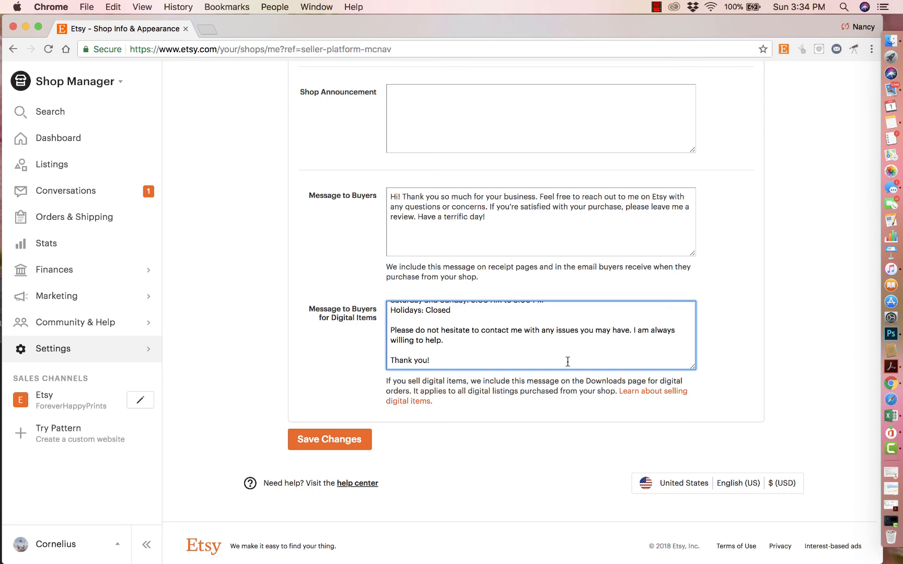
pyautogui.scroll(-3)
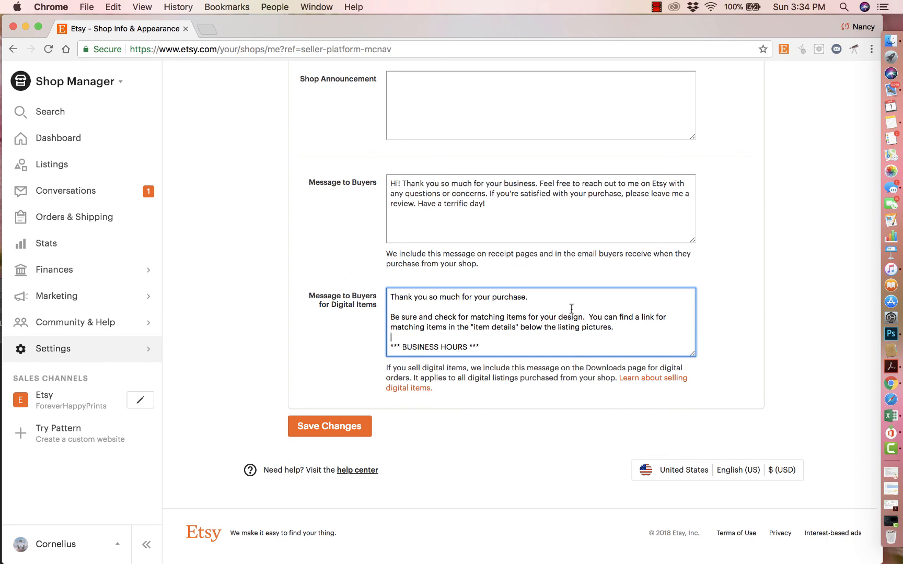
pyautogui.scroll(-3)
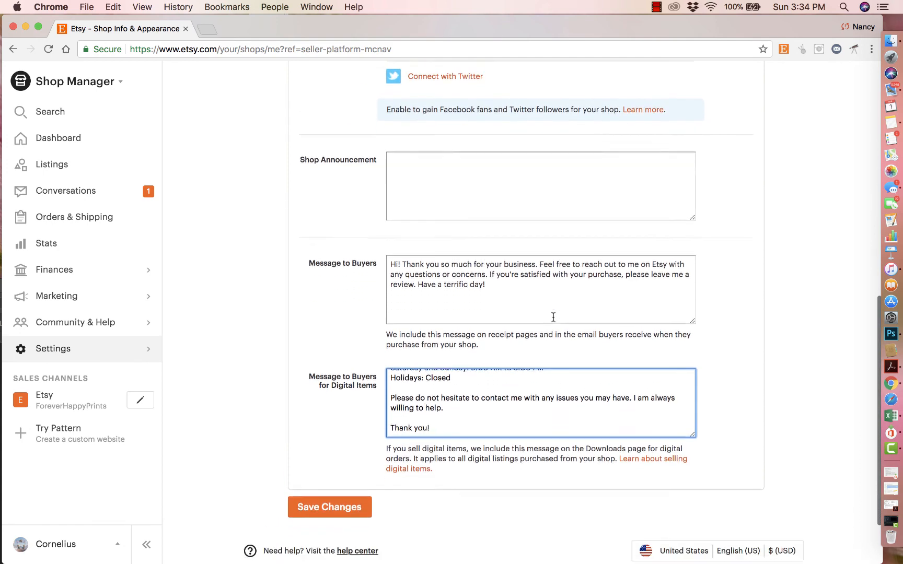
pyautogui.scroll(-3)
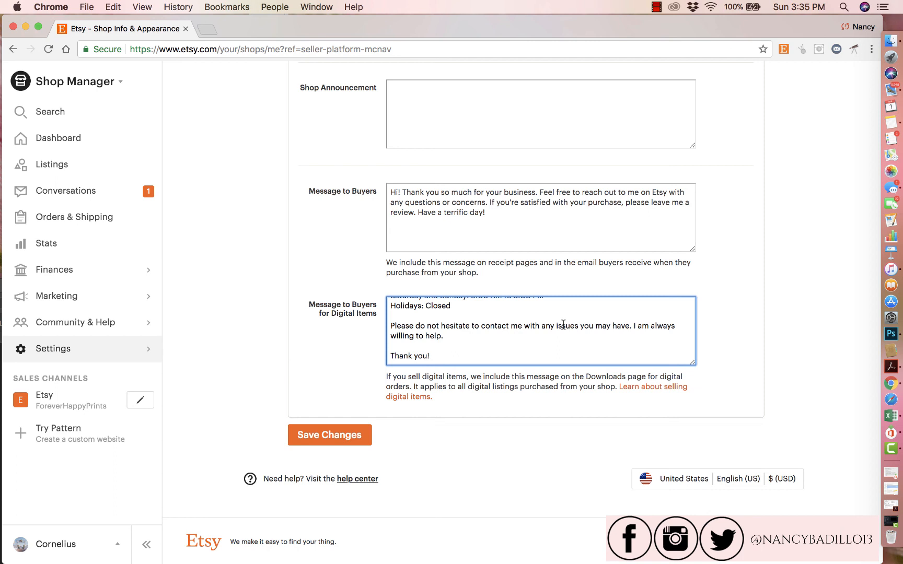
pyautogui.moveTo(636, 101)
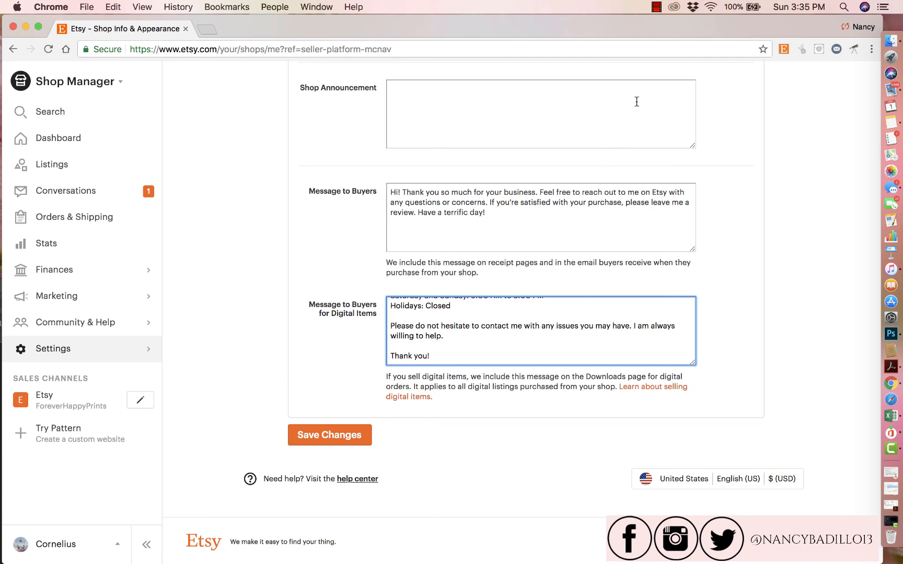